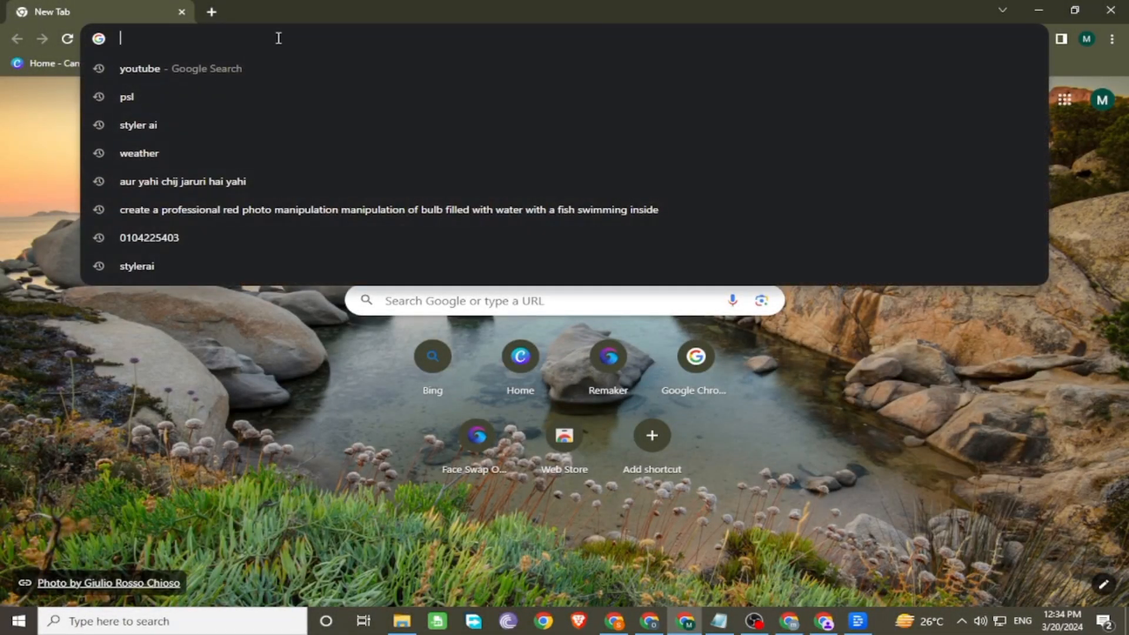
# Go to bing.com and search for 'ai images generator' using the Bing suggestion.
pyautogui.write('bing.com')
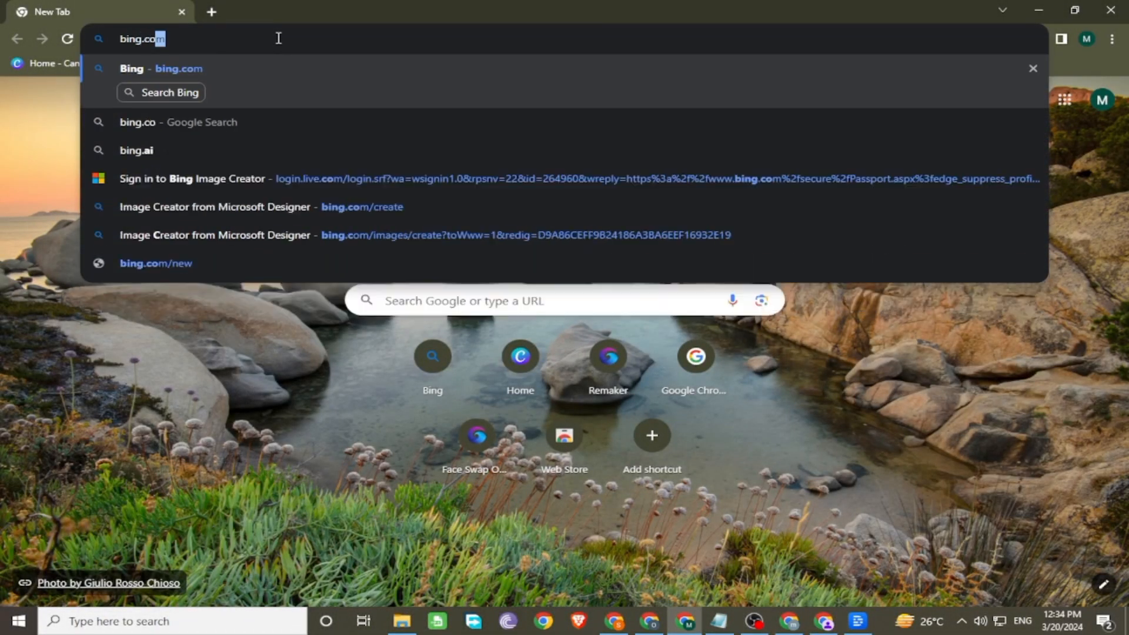
pyautogui.press('Enter')
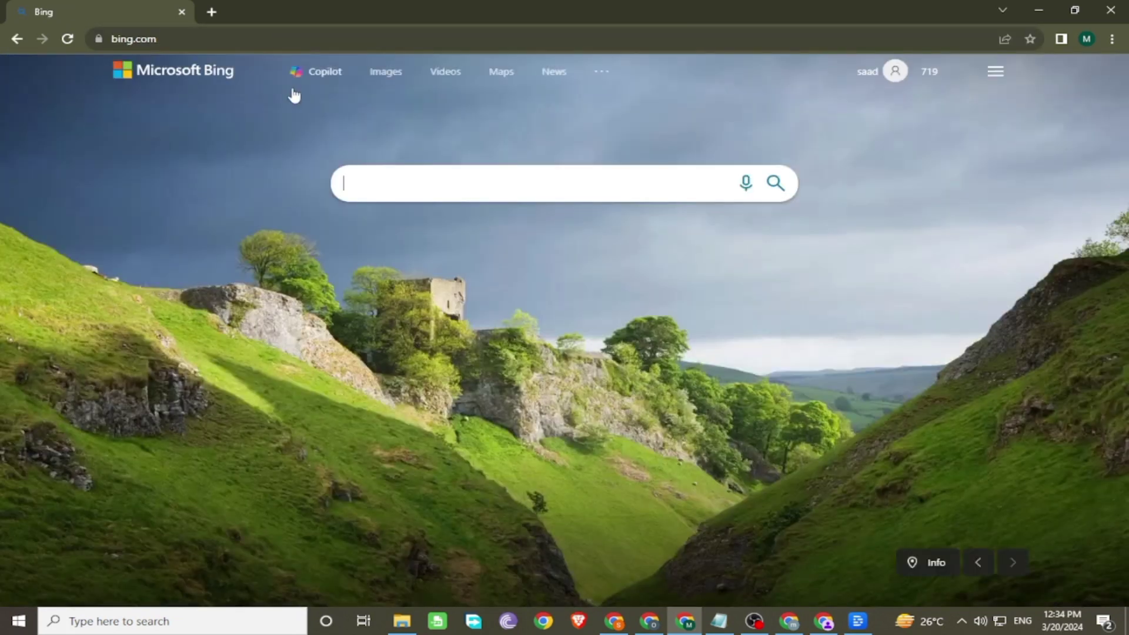
pyautogui.write('a')
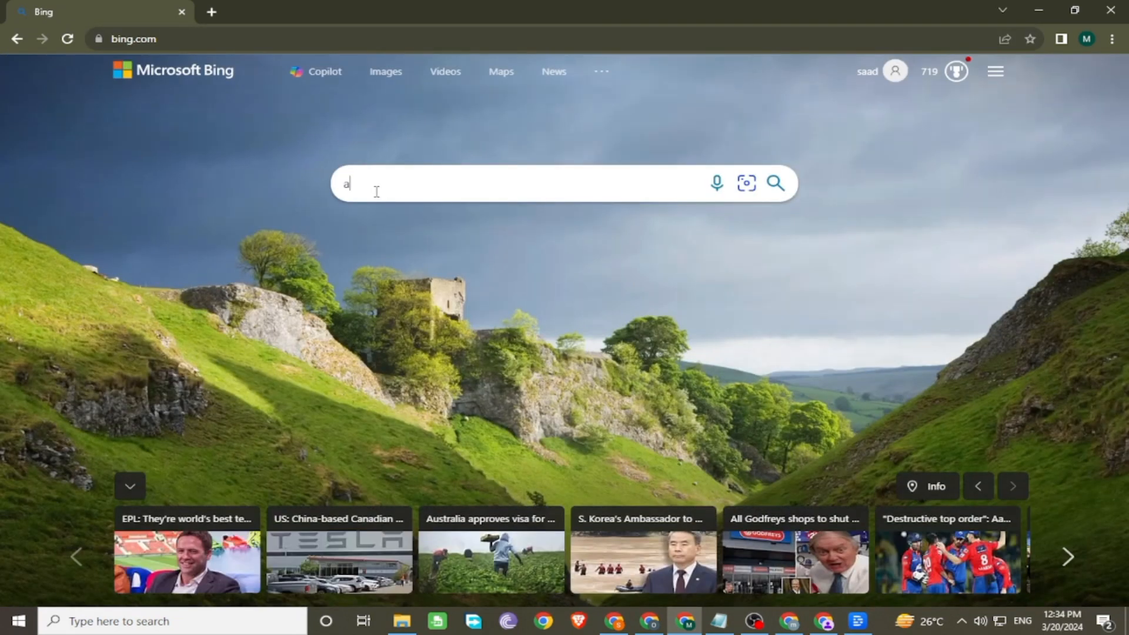
pyautogui.write('i images')
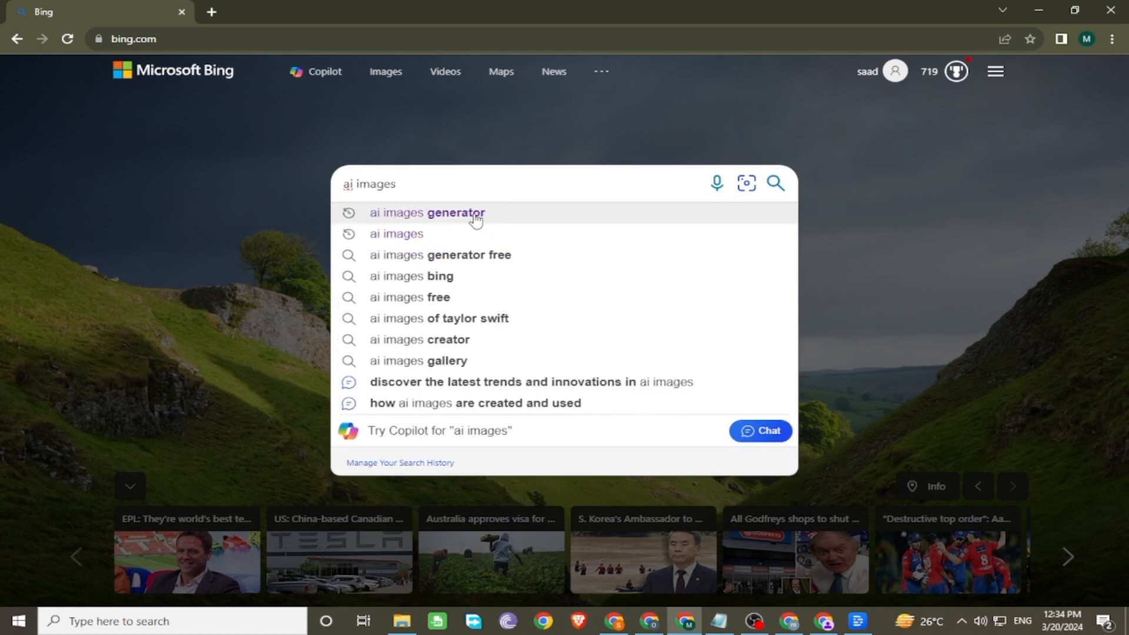
pyautogui.click(428, 213)
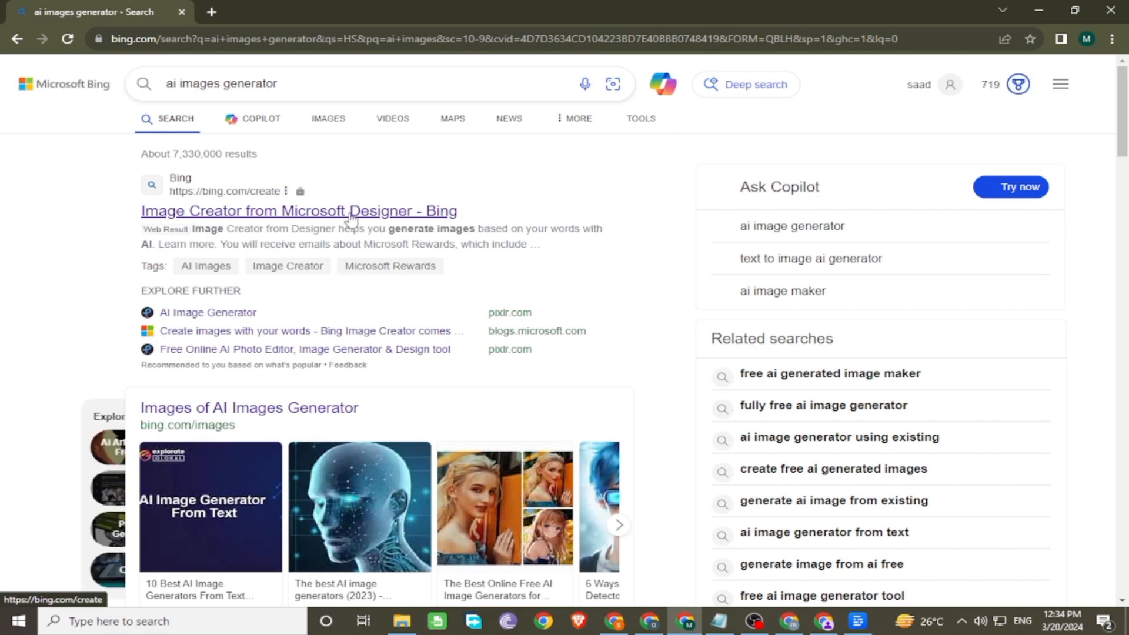
# Open Image Creator, enter the 26-year-old boy airport prompt, and create images.
pyautogui.click(299, 210)
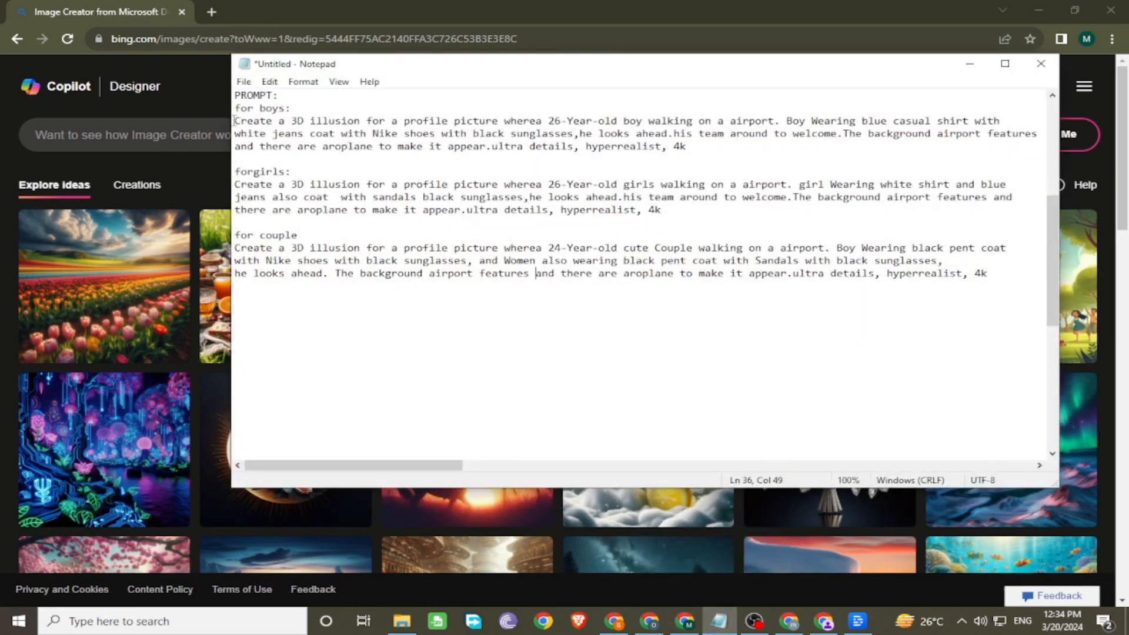
pyautogui.moveTo(233, 120); pyautogui.dragTo(689, 147)
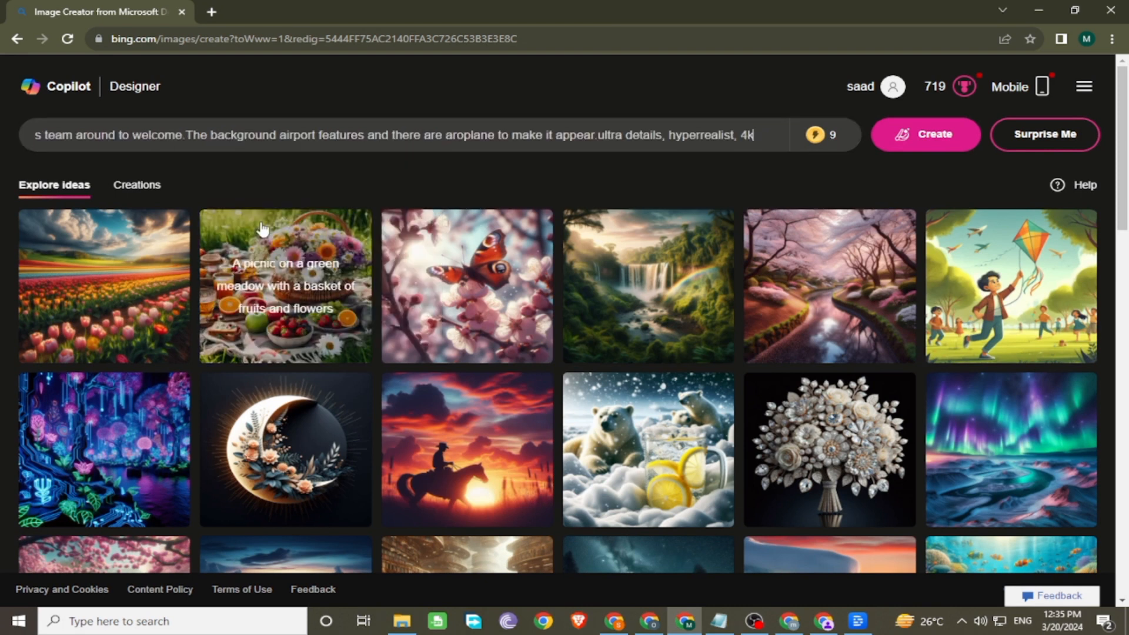
pyautogui.click(926, 134)
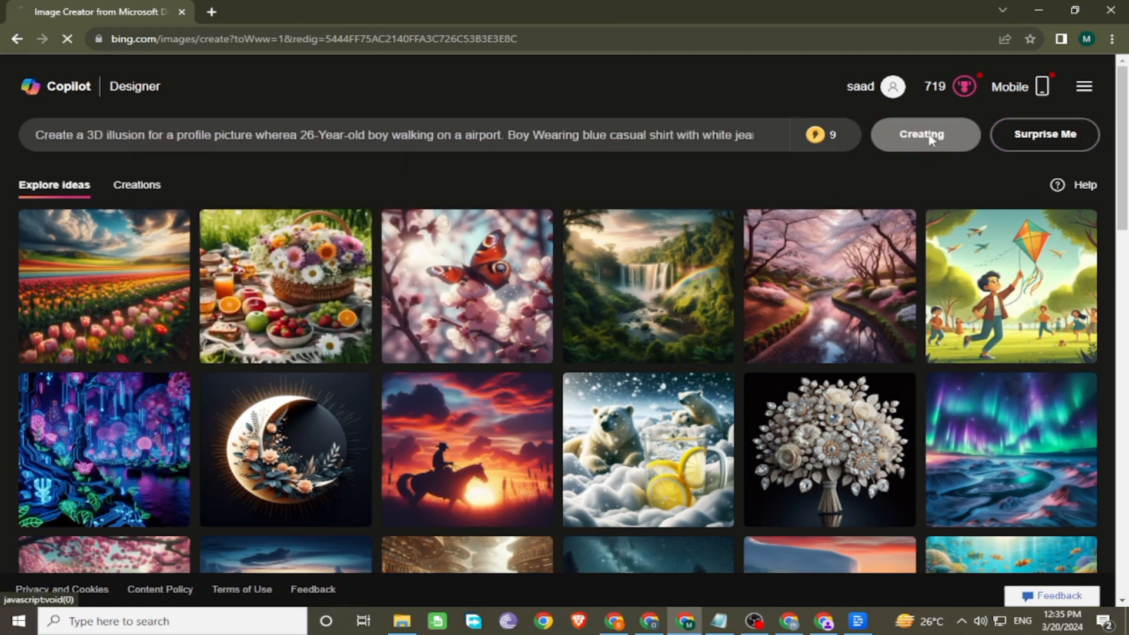
# View each of the four boy-at-airport images full size, then close the viewer.
pyautogui.click(925, 134)
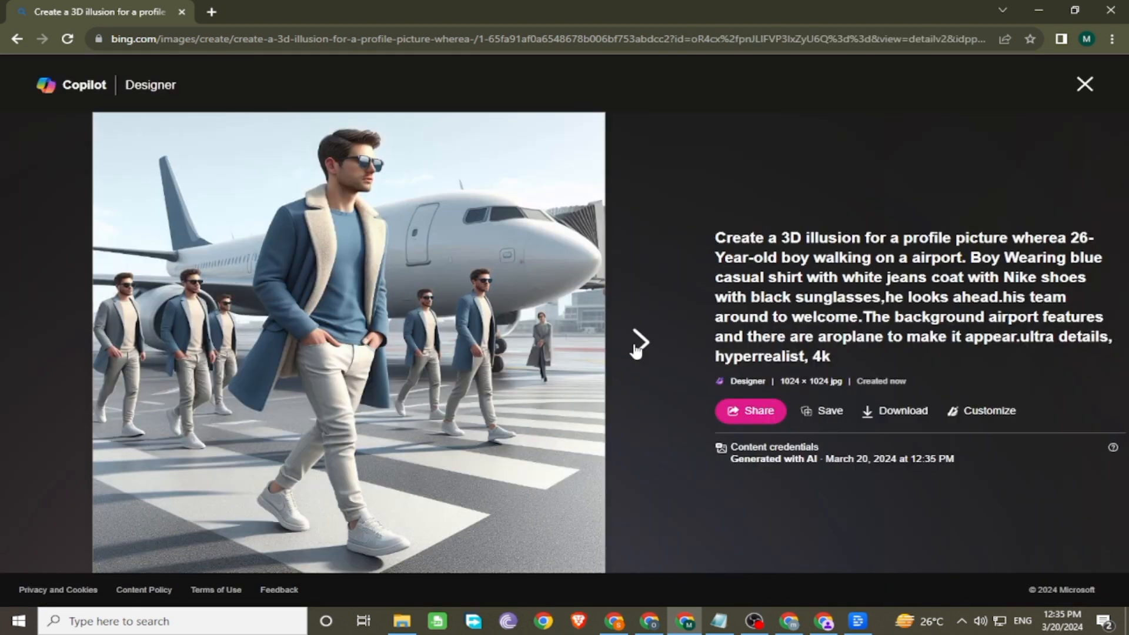
pyautogui.click(643, 353)
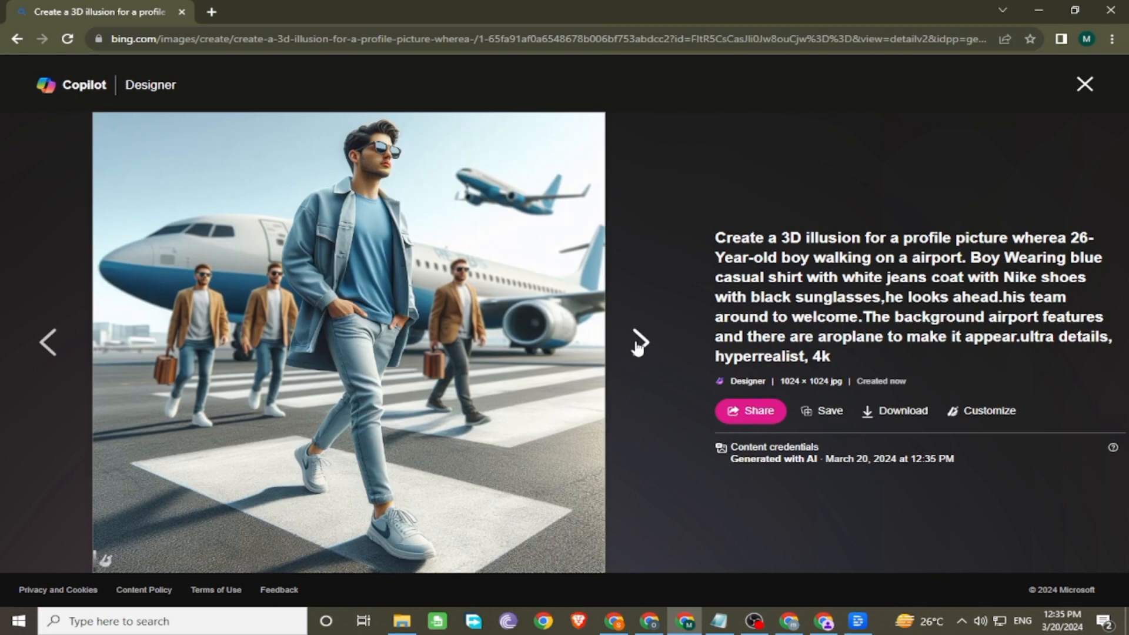
pyautogui.click(642, 346)
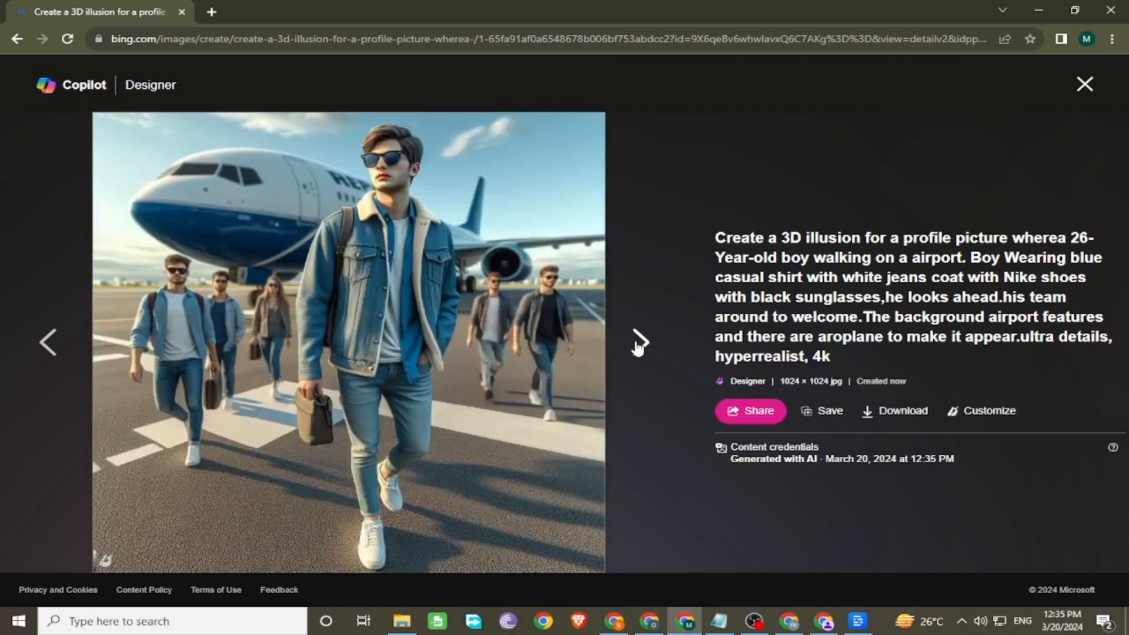
pyautogui.click(646, 356)
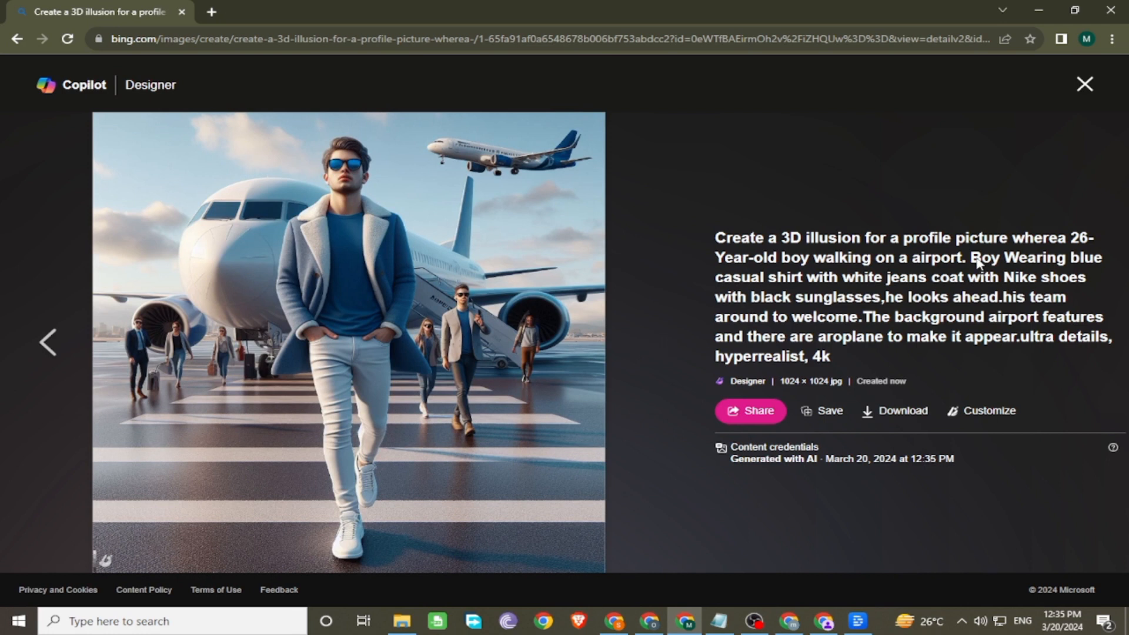
pyautogui.click(1082, 84)
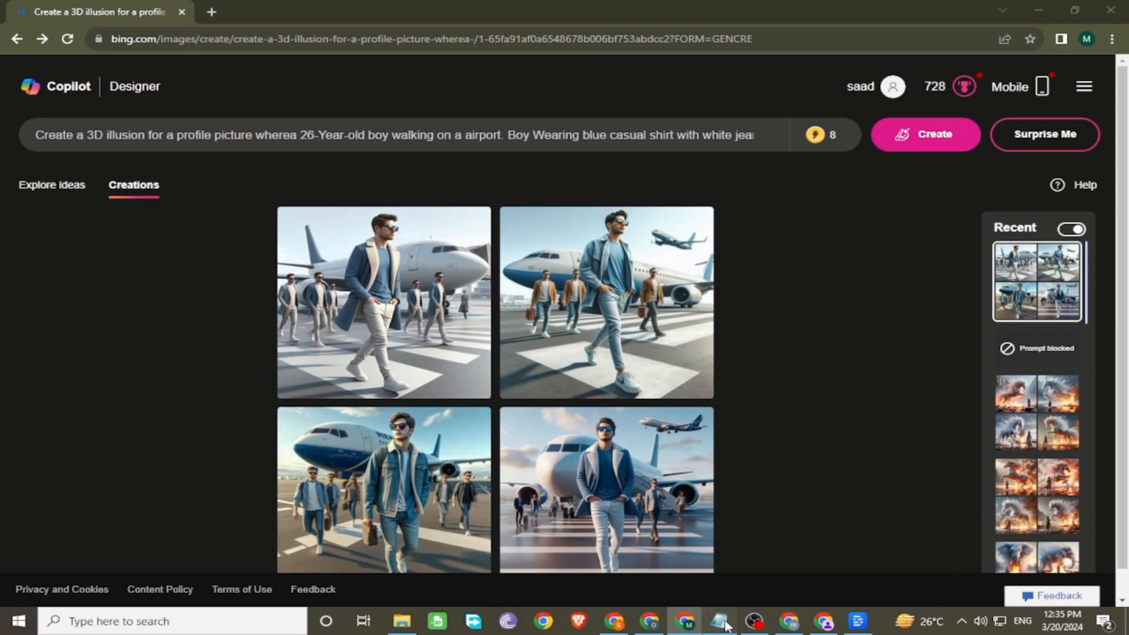
# Replace the prompt with the girl in white shirt and jeans prompt and create.
pyautogui.click(716, 621)
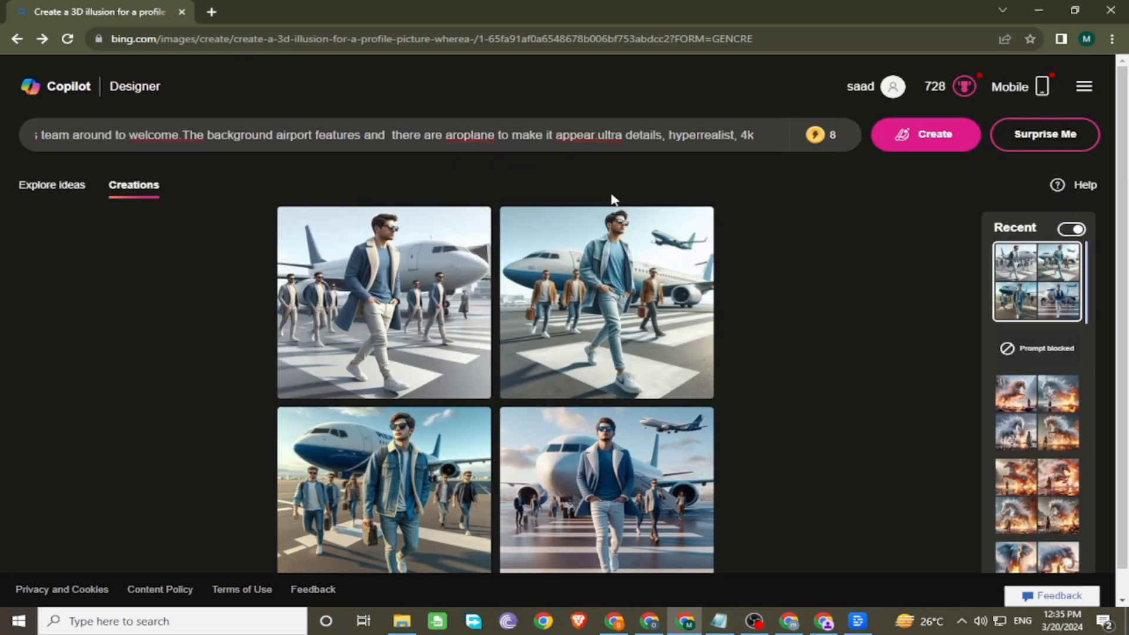
pyautogui.click(925, 134)
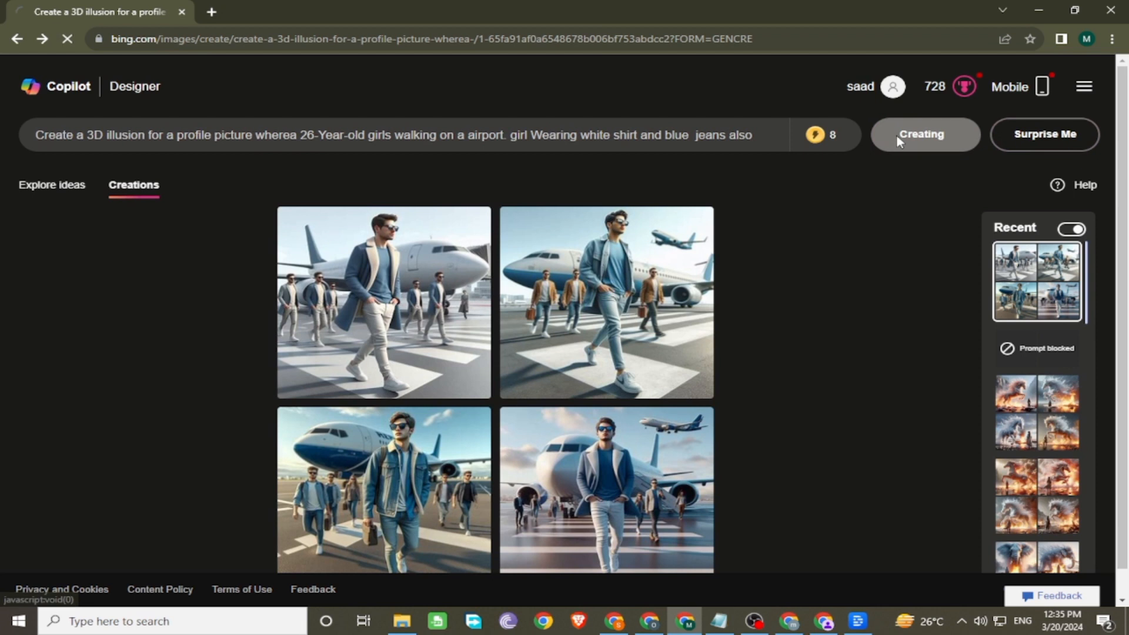
pyautogui.click(922, 134)
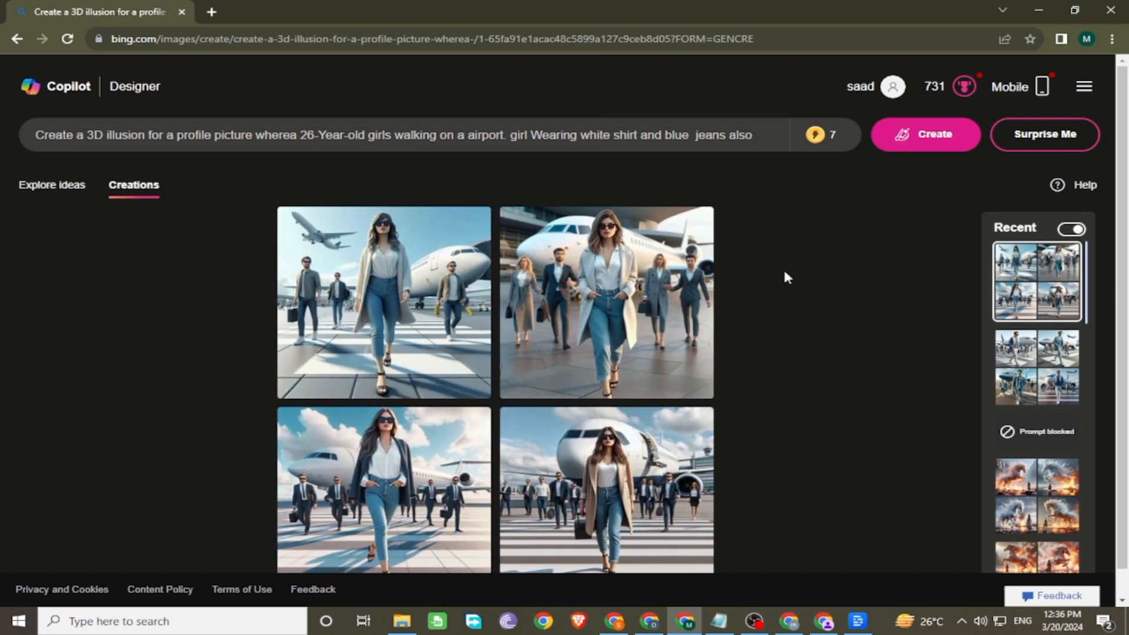
# View all four girl-at-airport images full size, then close the viewer.
pyautogui.click(387, 302)
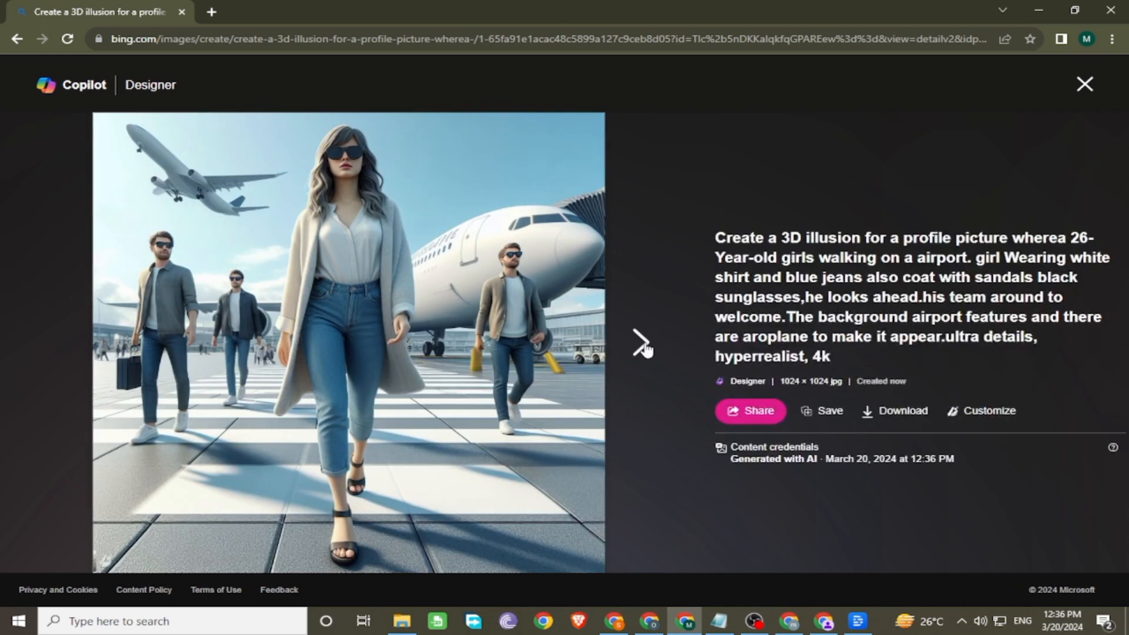
pyautogui.click(645, 352)
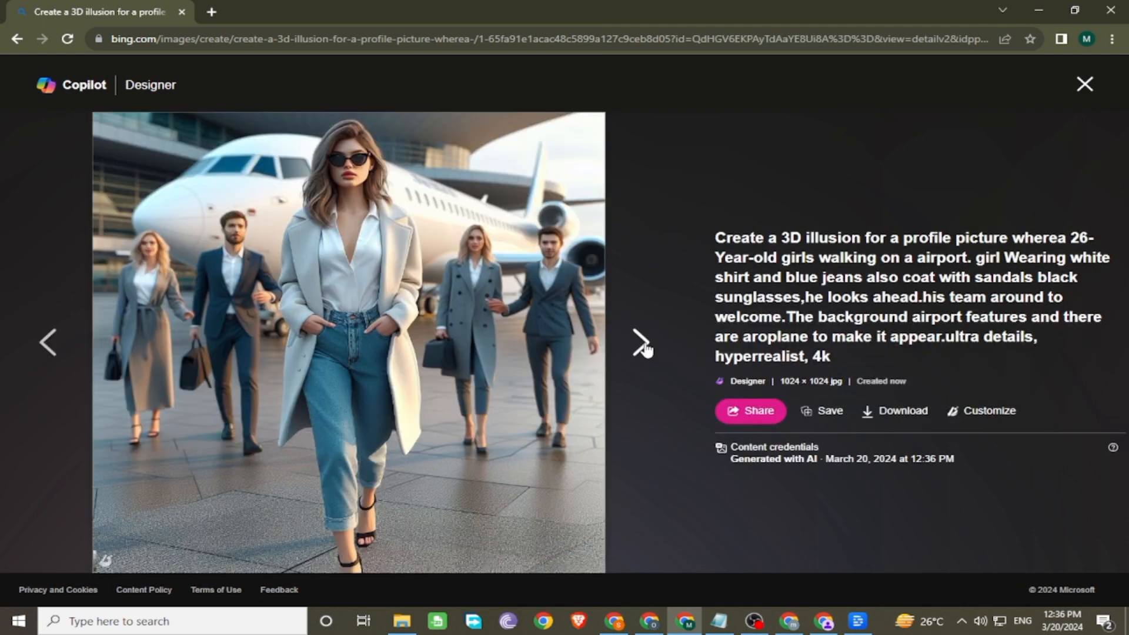
pyautogui.click(643, 350)
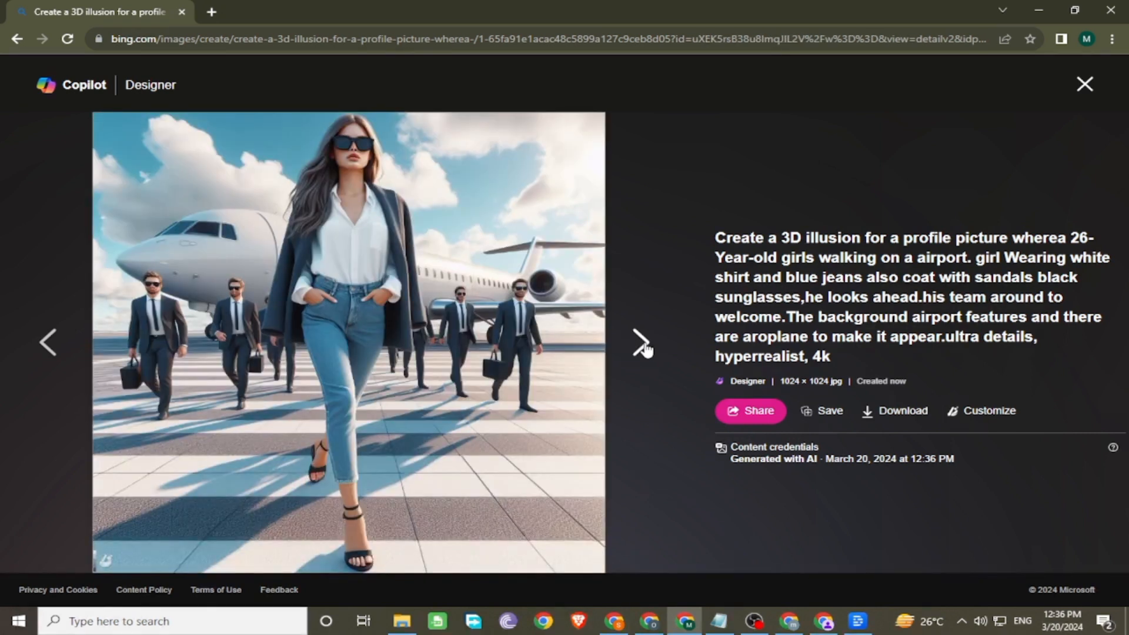
pyautogui.click(637, 349)
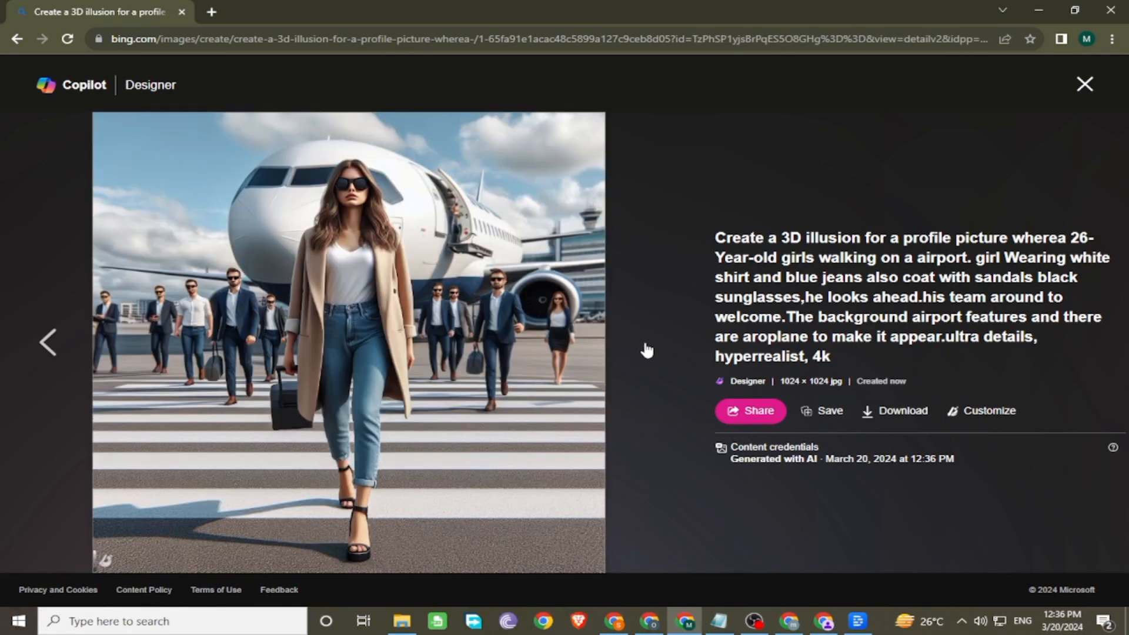
pyautogui.moveTo(948, 244)
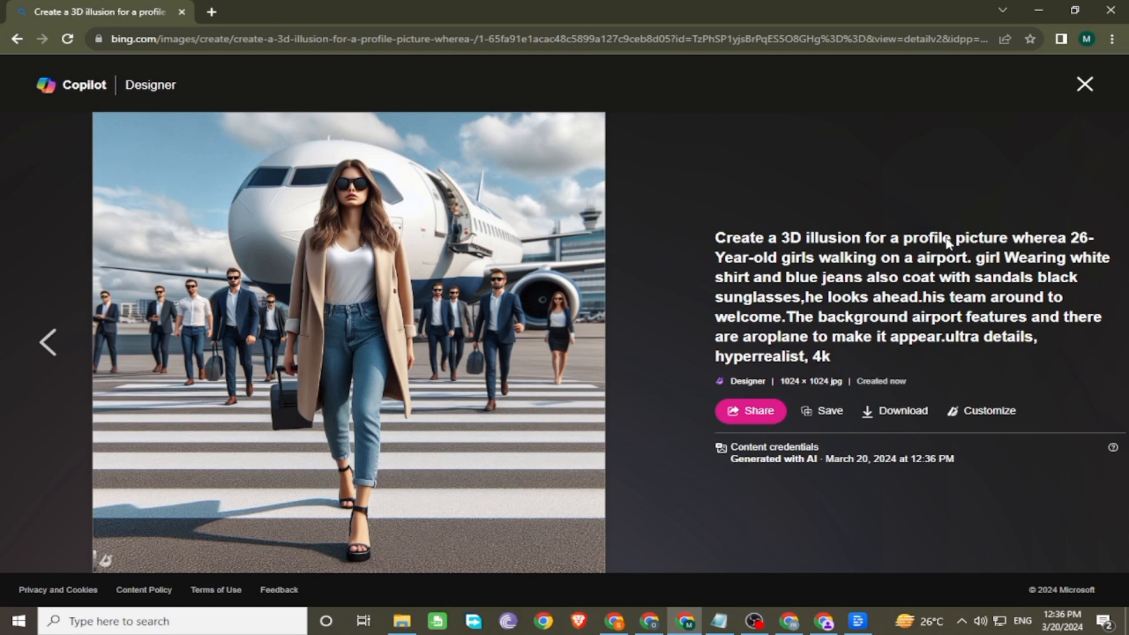
pyautogui.click(1082, 83)
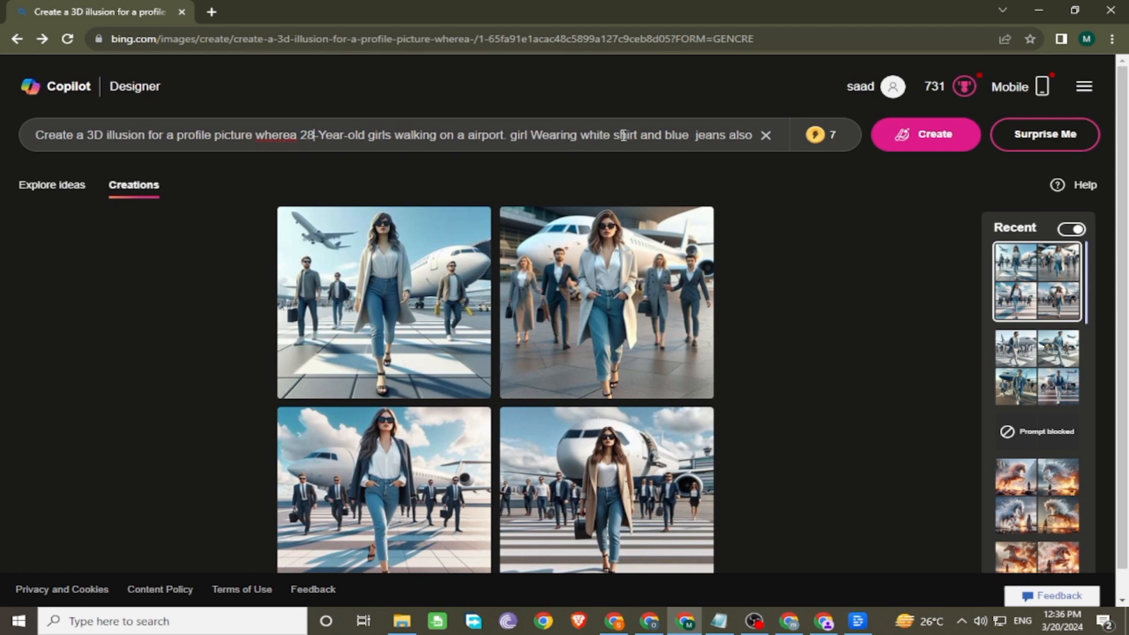
# Edit the prompt to a black shirt and white jeans, then regenerate the images.
pyautogui.doubleClick(598, 135)
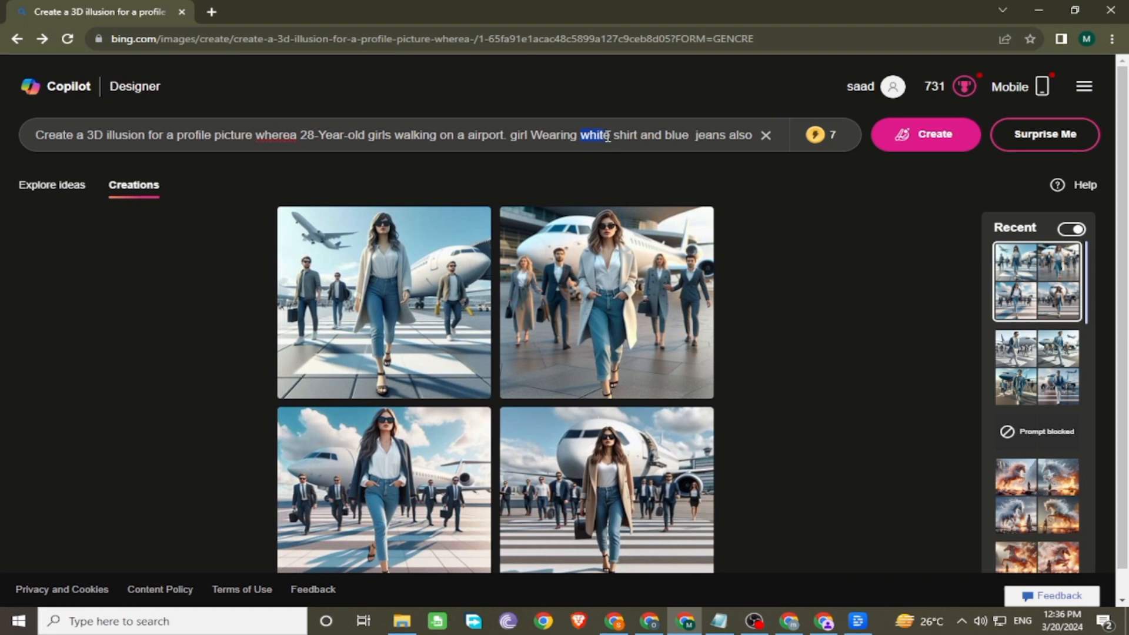
pyautogui.write('black')
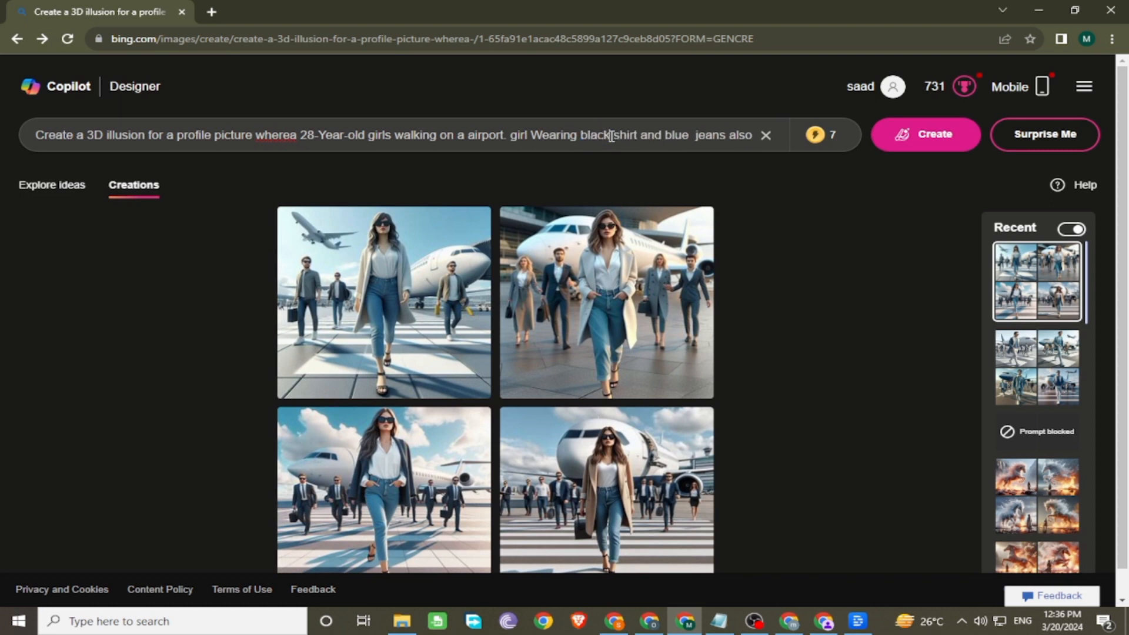
pyautogui.doubleClick(677, 135)
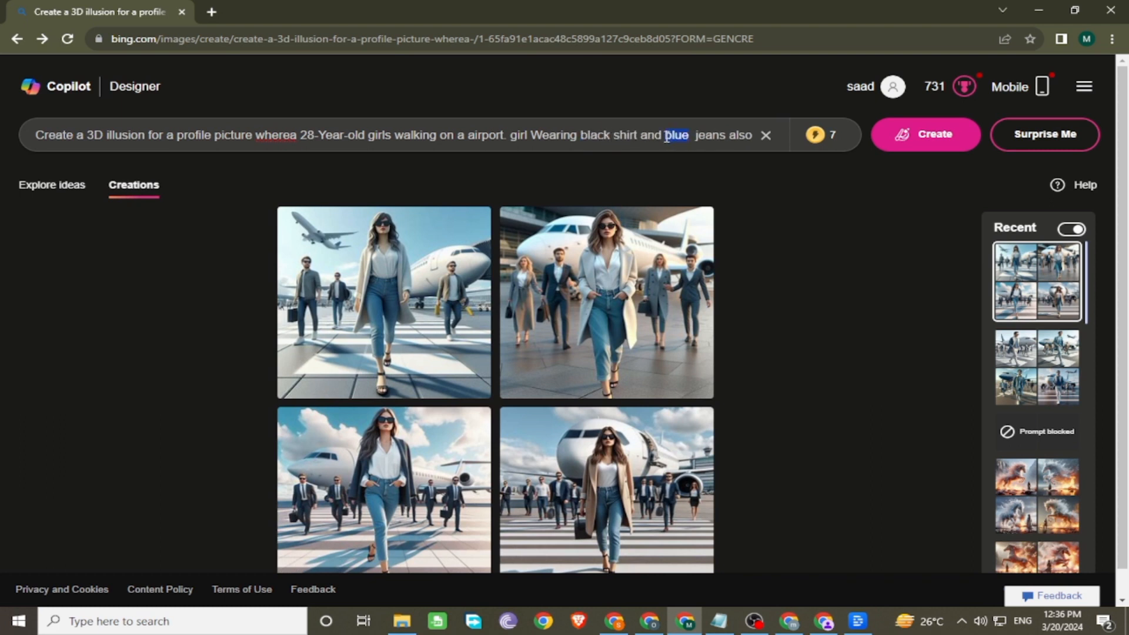
pyautogui.write('white')
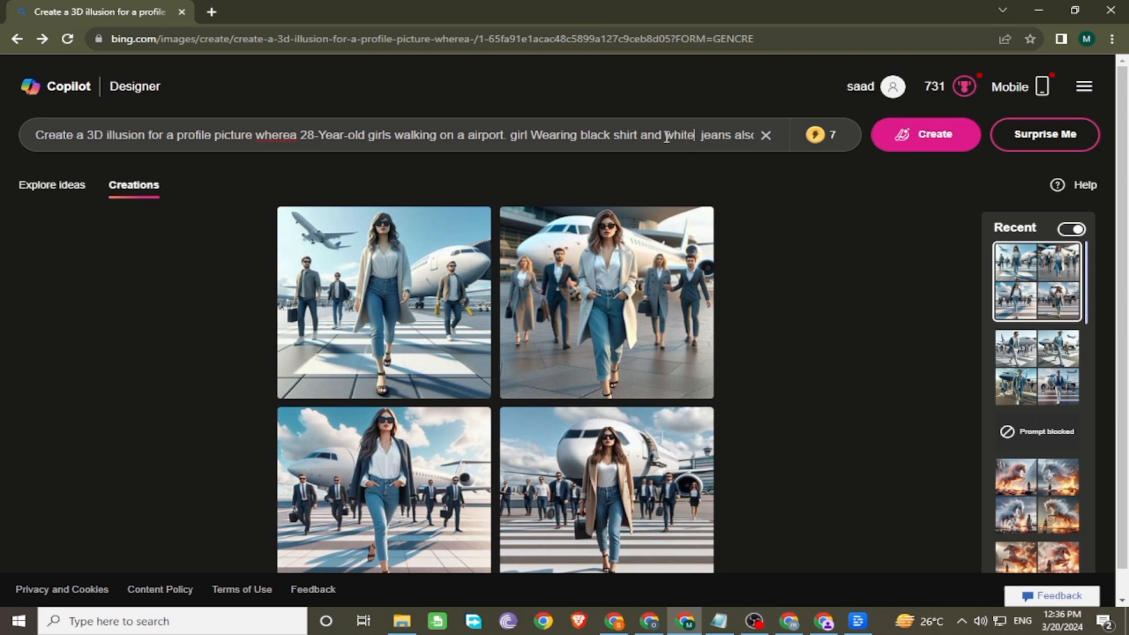
pyautogui.moveTo(919, 141)
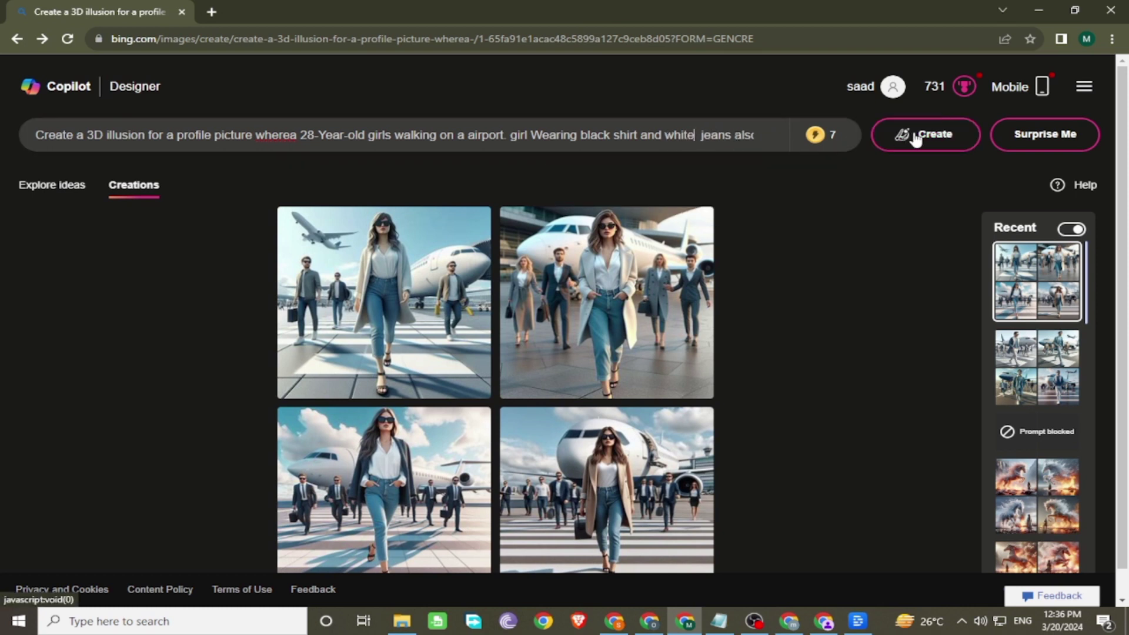
pyautogui.click(925, 134)
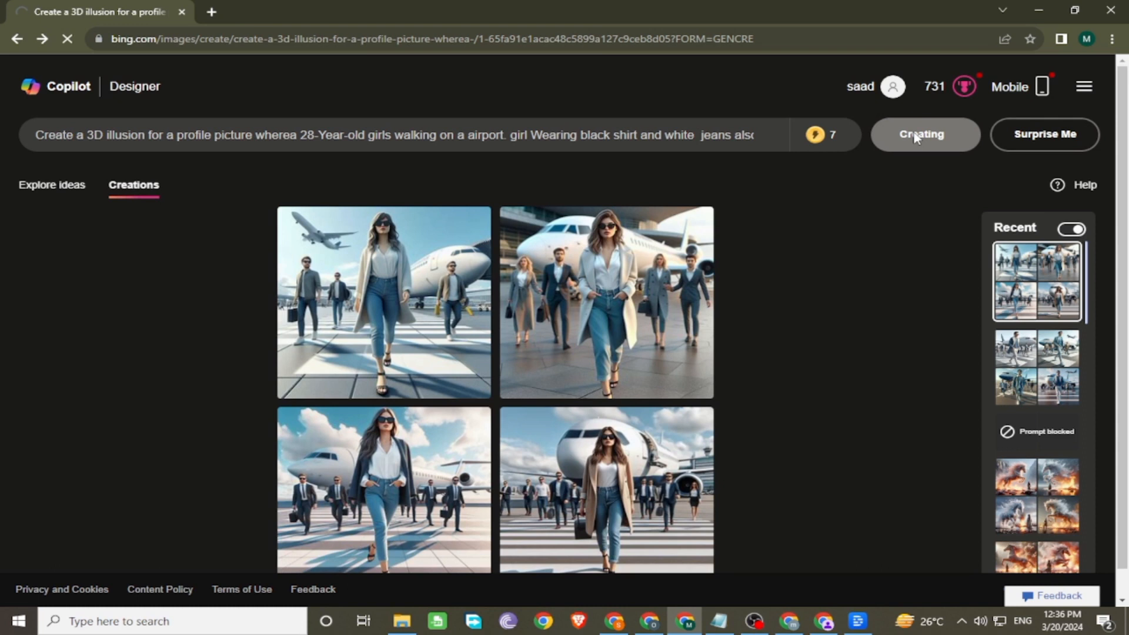
pyautogui.click(921, 135)
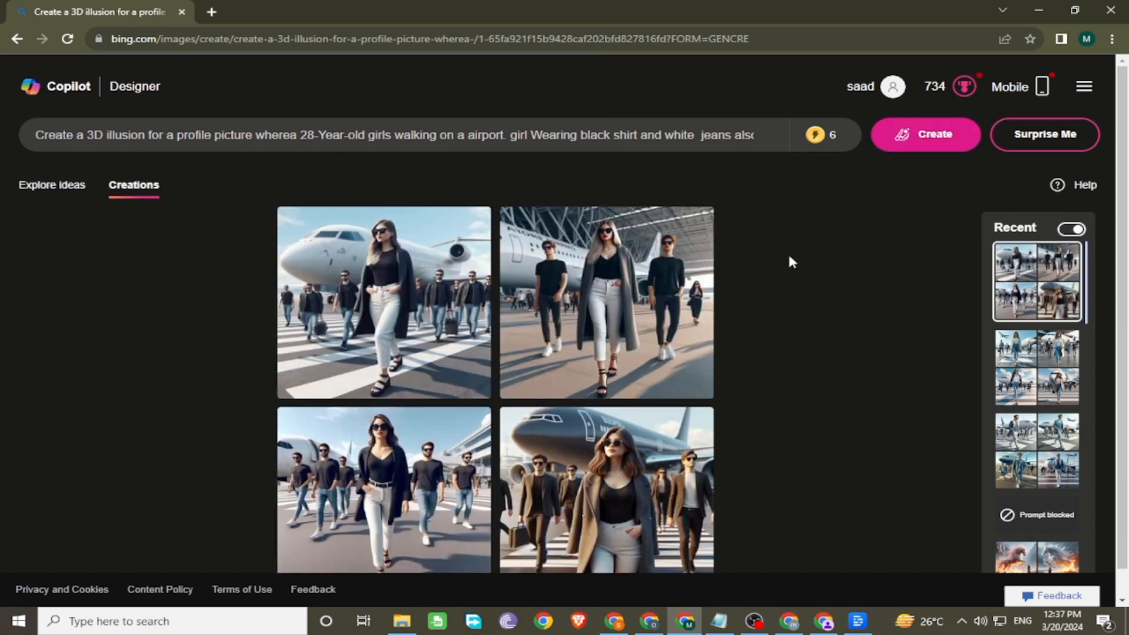
pyautogui.click(380, 301)
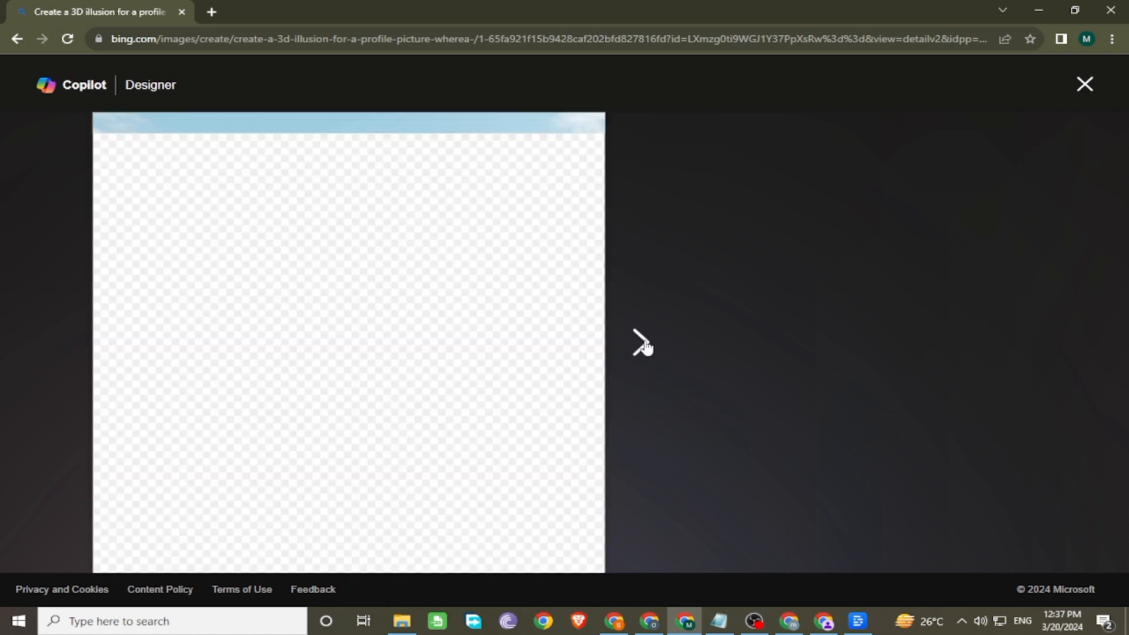
pyautogui.click(637, 345)
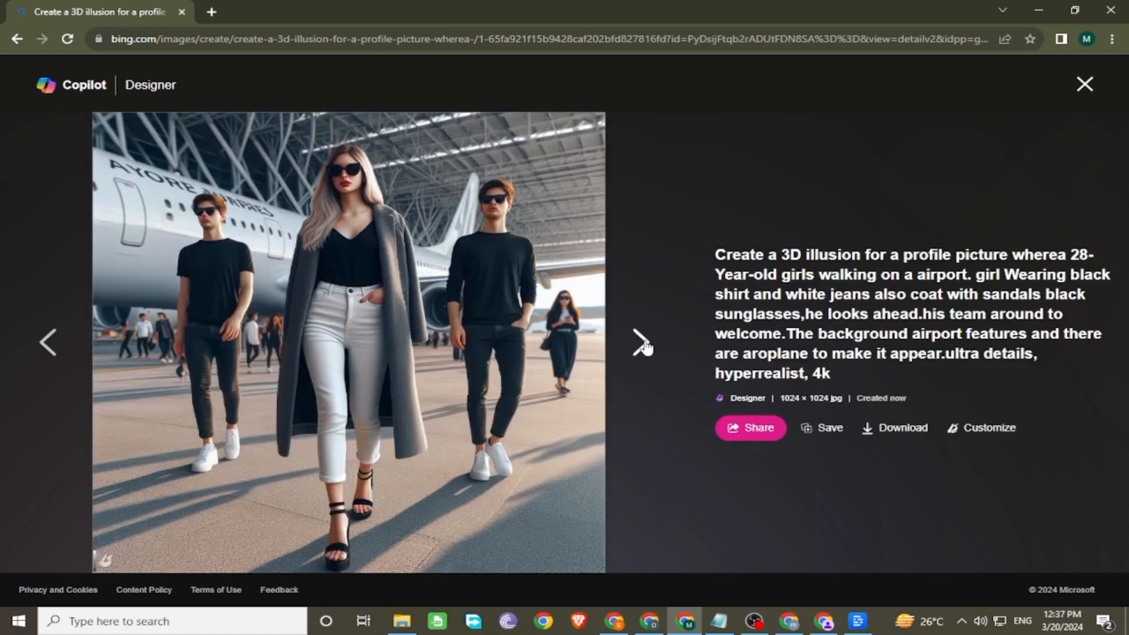
pyautogui.click(644, 359)
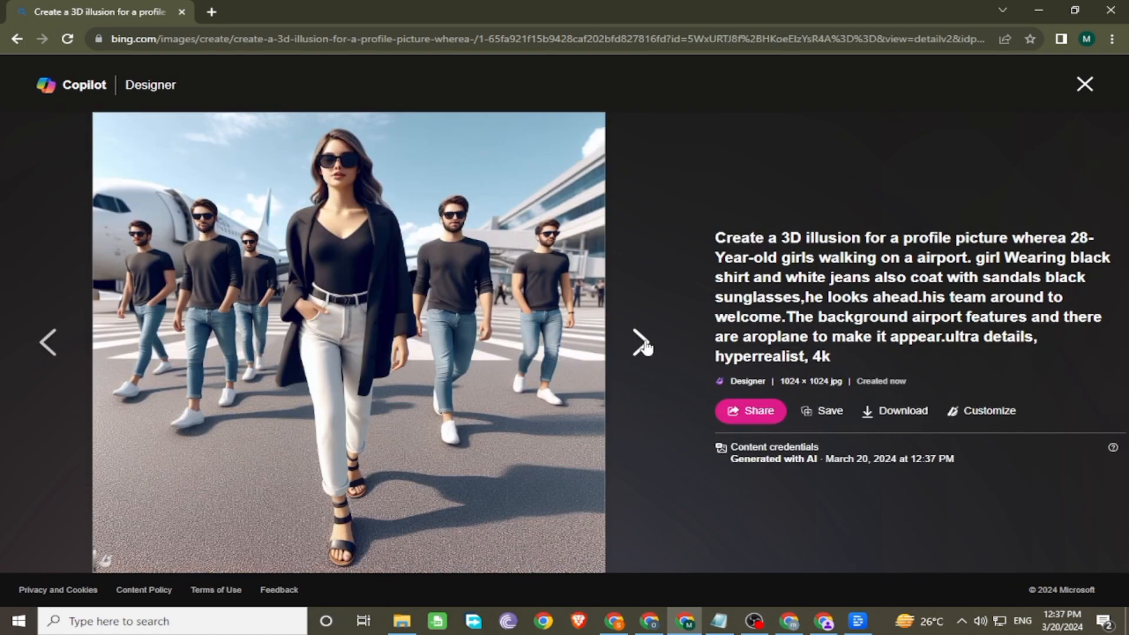
pyautogui.click(644, 353)
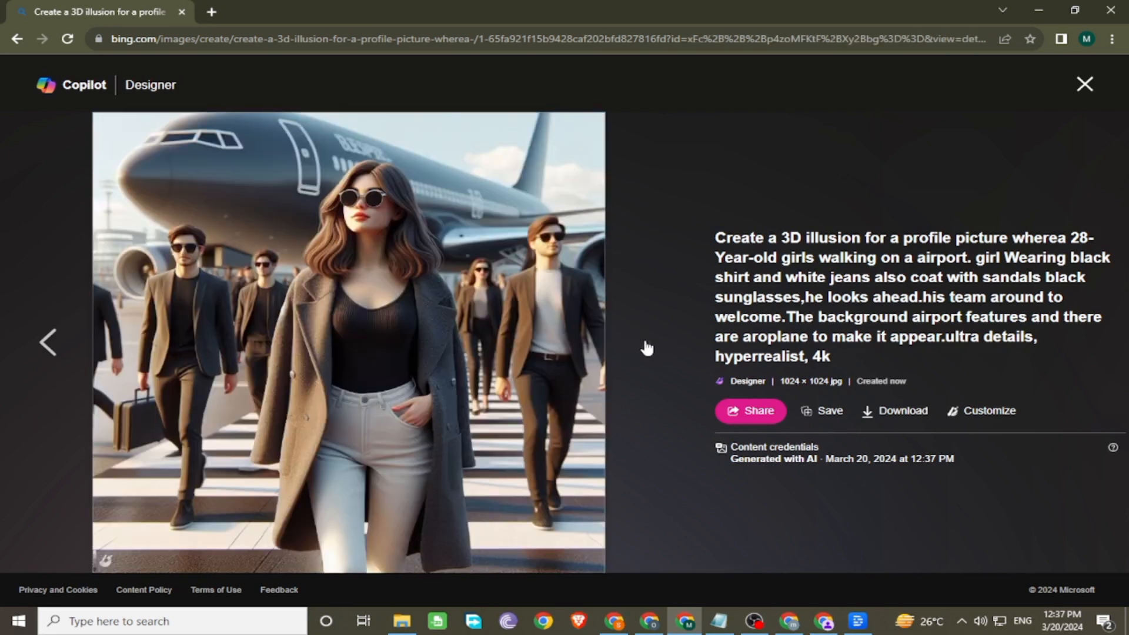
pyautogui.moveTo(903, 411)
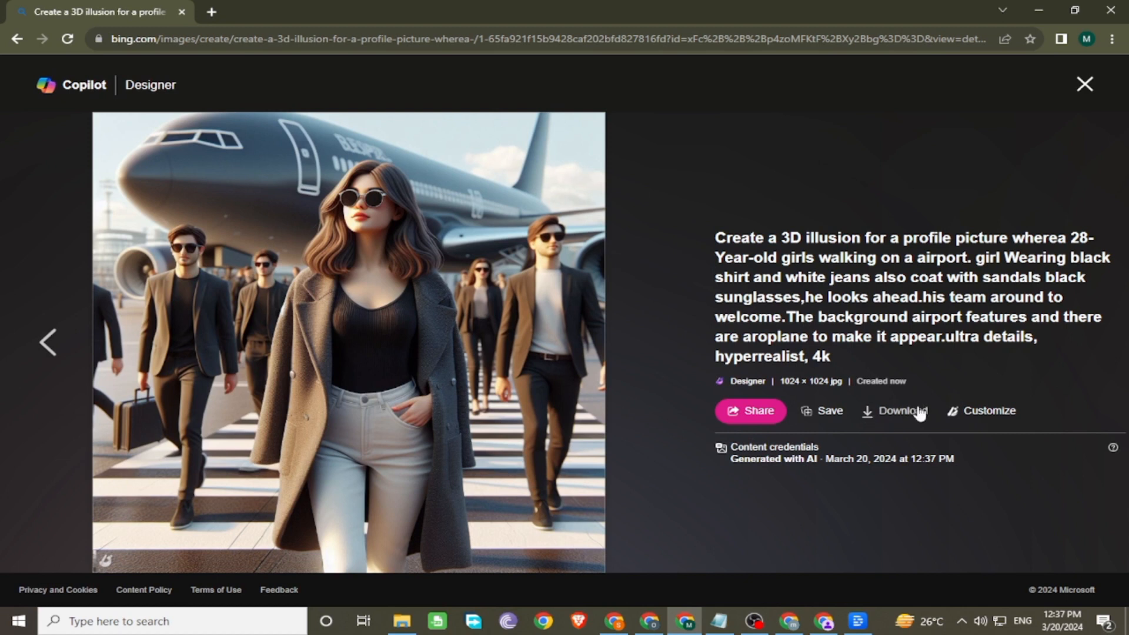
pyautogui.moveTo(1082, 85)
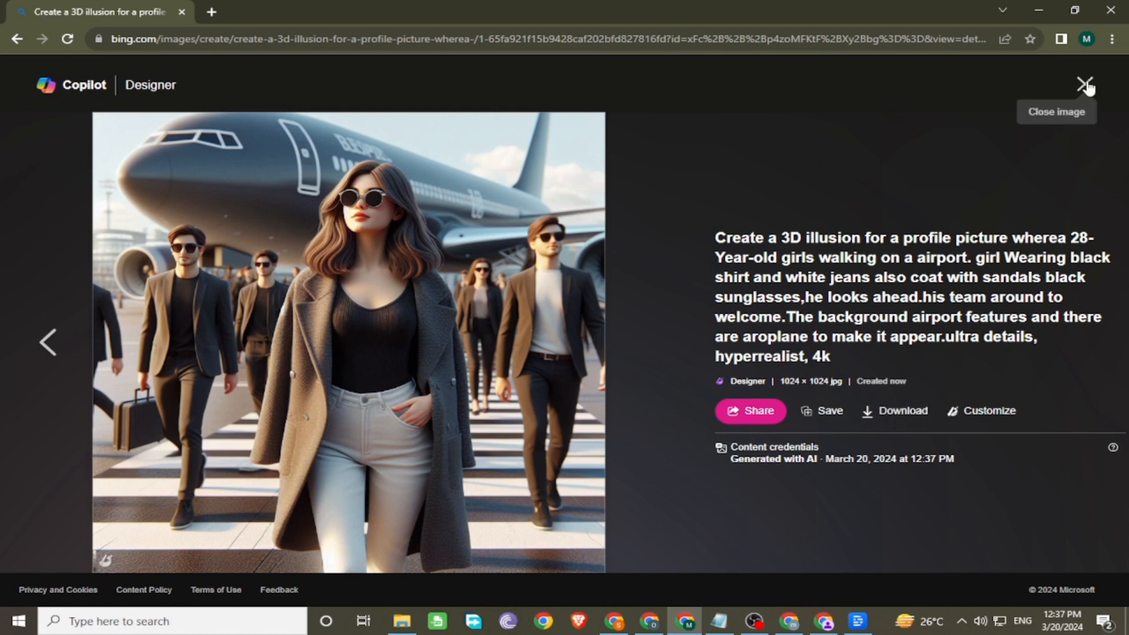
pyautogui.click(1086, 83)
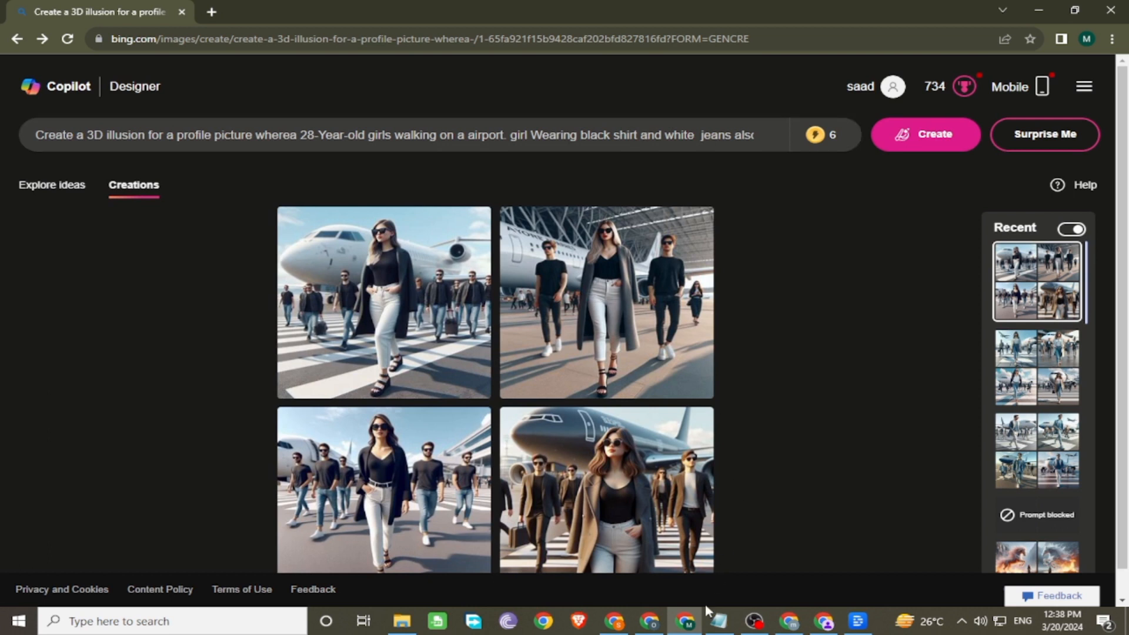
# Replace the prompt with the 24-year-old couple in grey coats description and create.
pyautogui.click(717, 620)
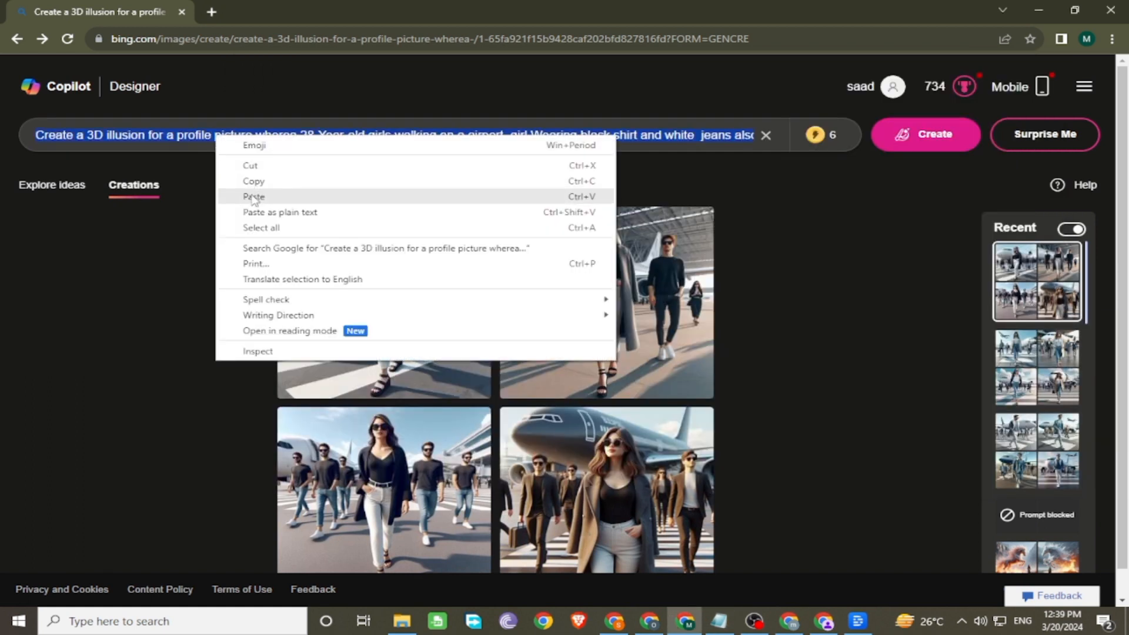
pyautogui.click(925, 134)
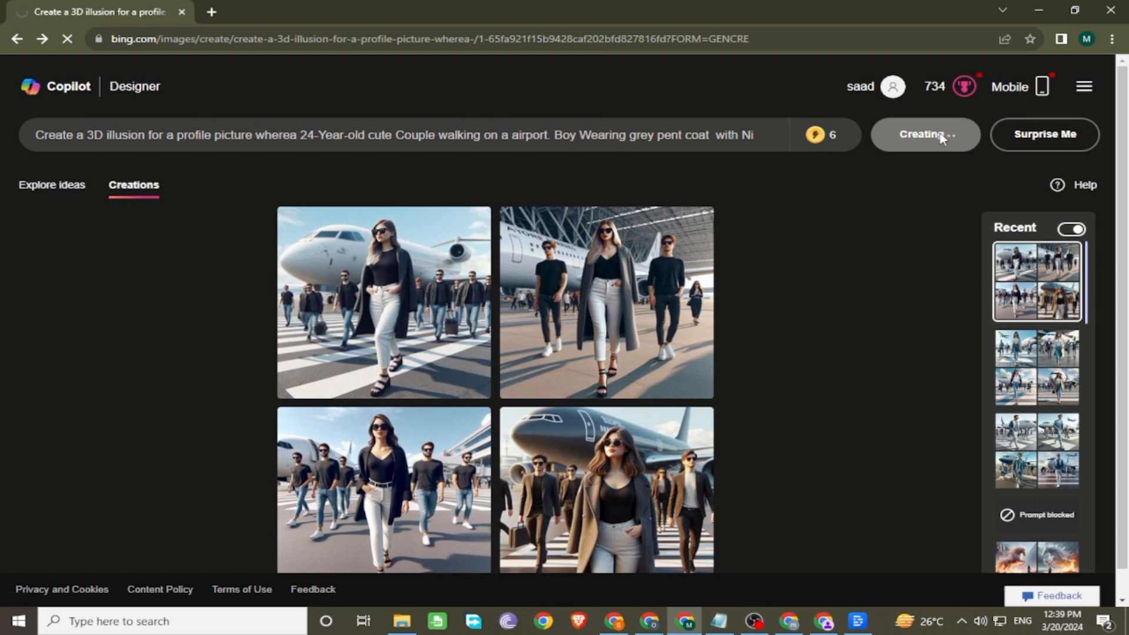
pyautogui.click(925, 135)
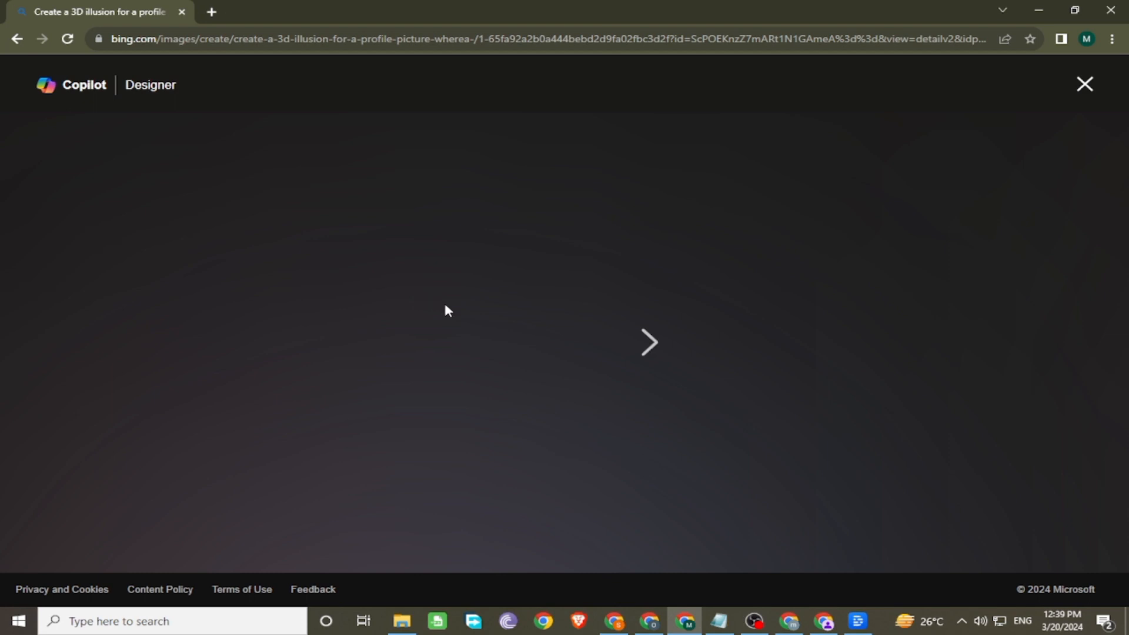
# Step through all four grey-coat couple images full size, then close the viewer.
pyautogui.click(647, 343)
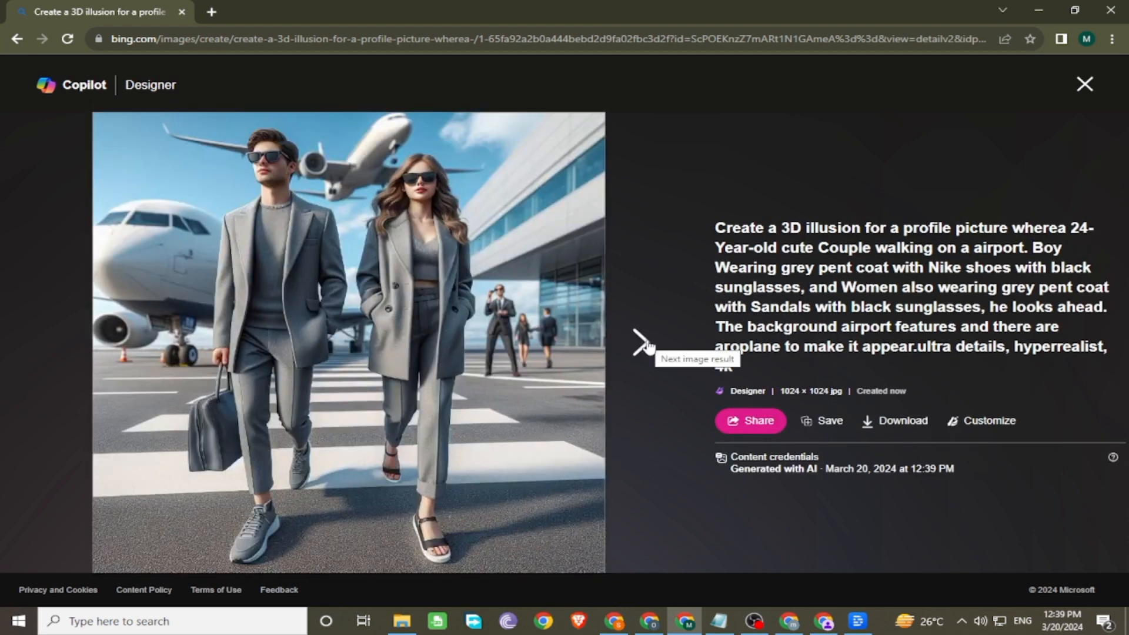
pyautogui.click(639, 344)
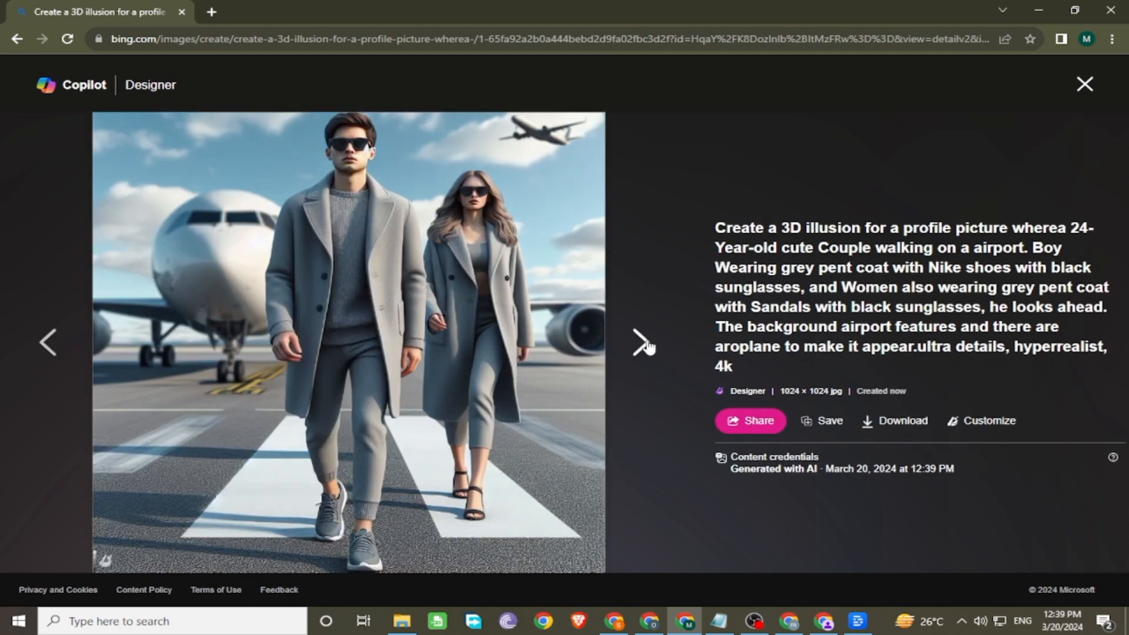
pyautogui.click(639, 344)
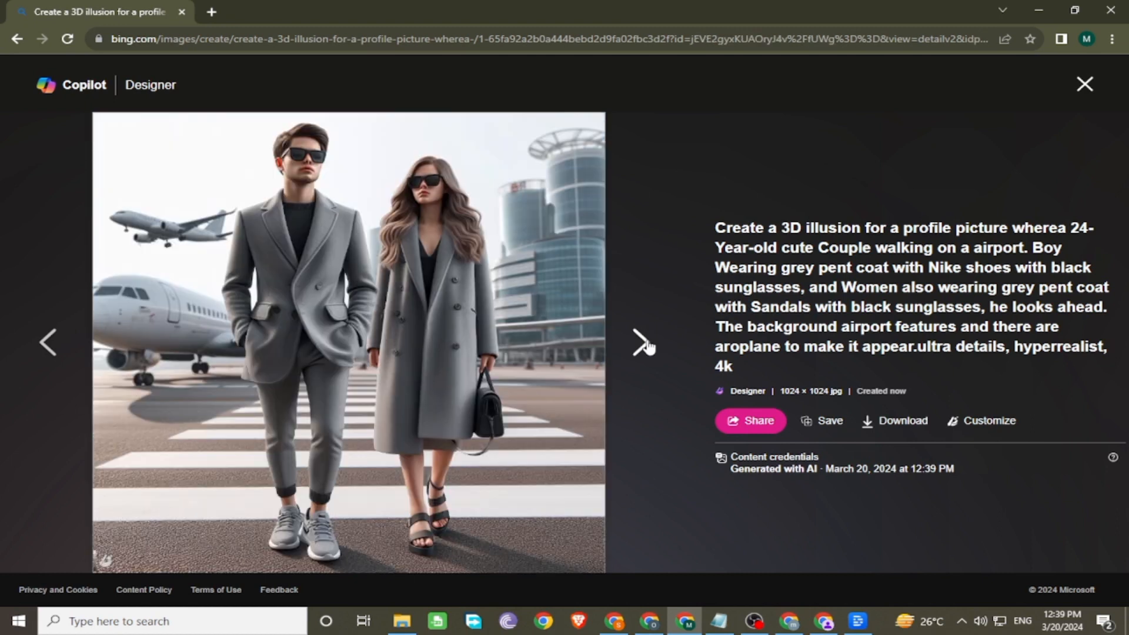
pyautogui.click(638, 341)
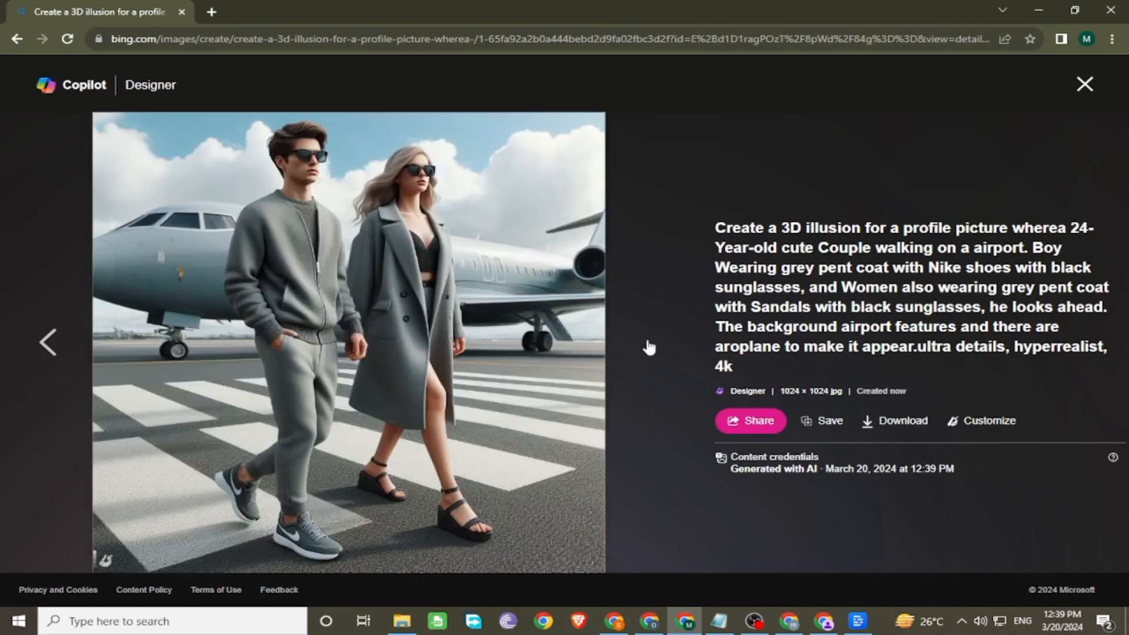
pyautogui.moveTo(969, 210)
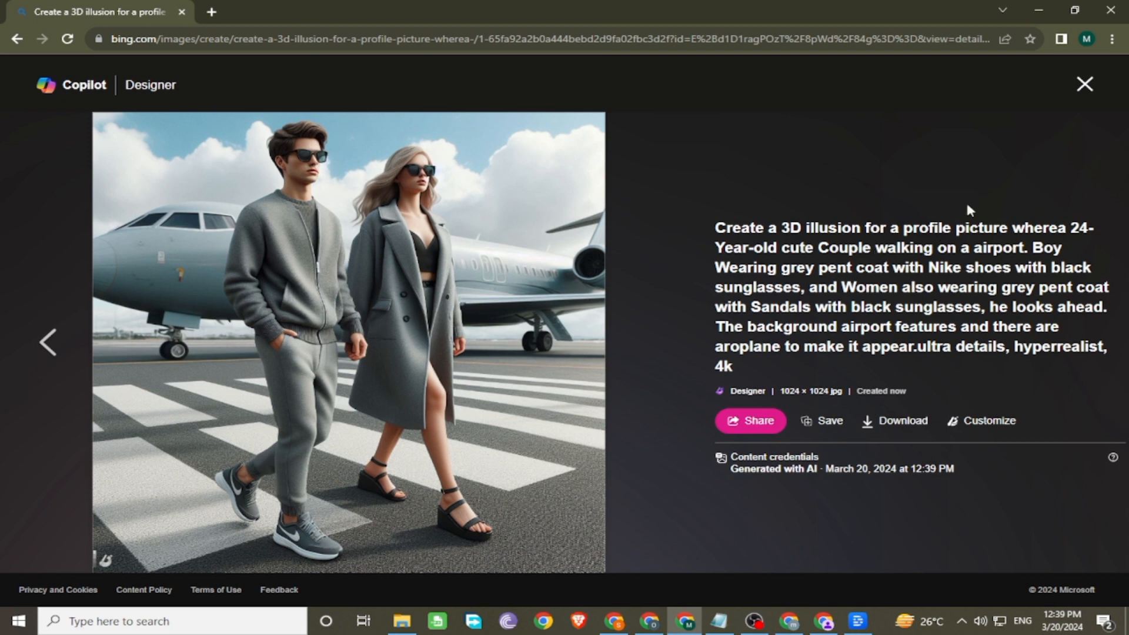
pyautogui.moveTo(1084, 83)
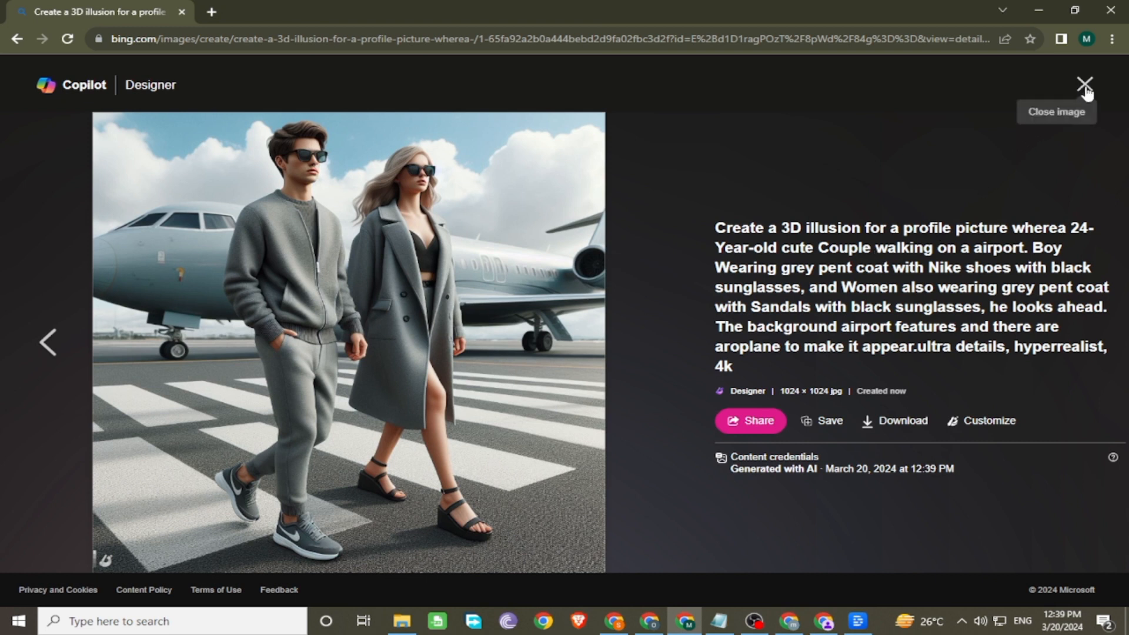
pyautogui.click(1085, 82)
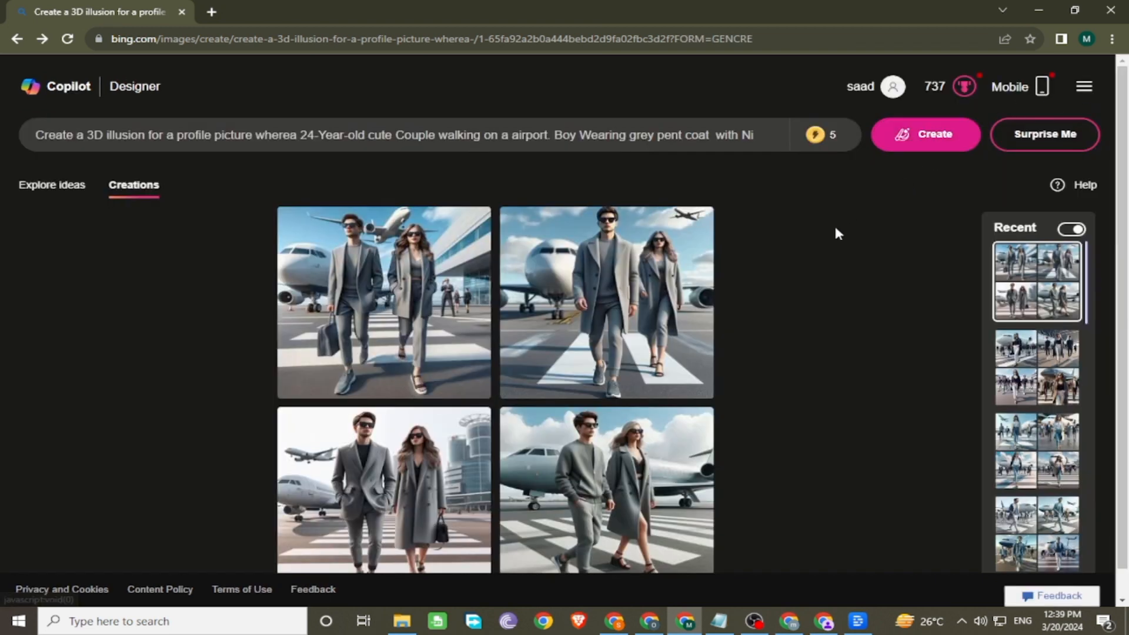